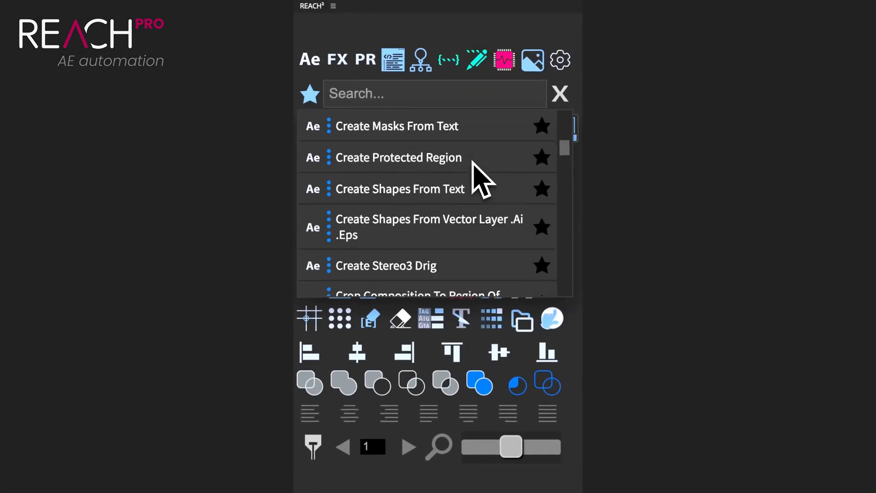
Browse the After Effects effects list, then show the utility commands list
{"action": "left_click", "coordinate": [336, 60]}
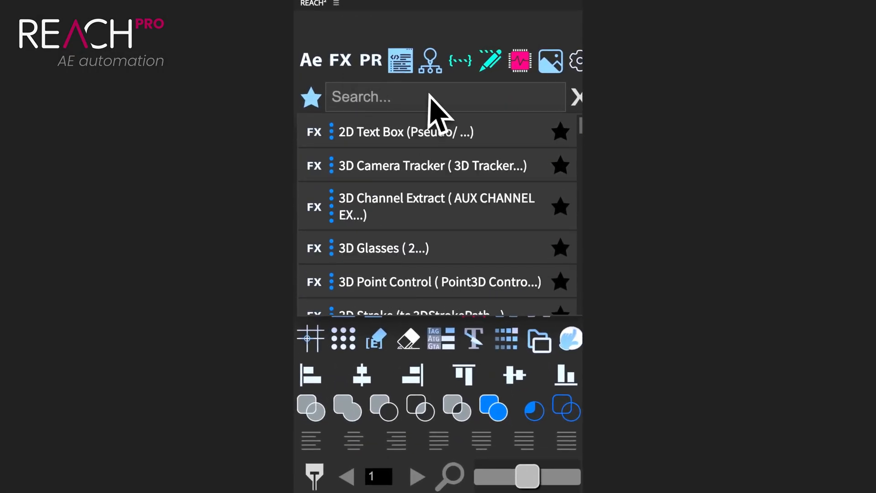
{"action": "scroll", "scroll_direction": "down", "scroll_amount": 3}
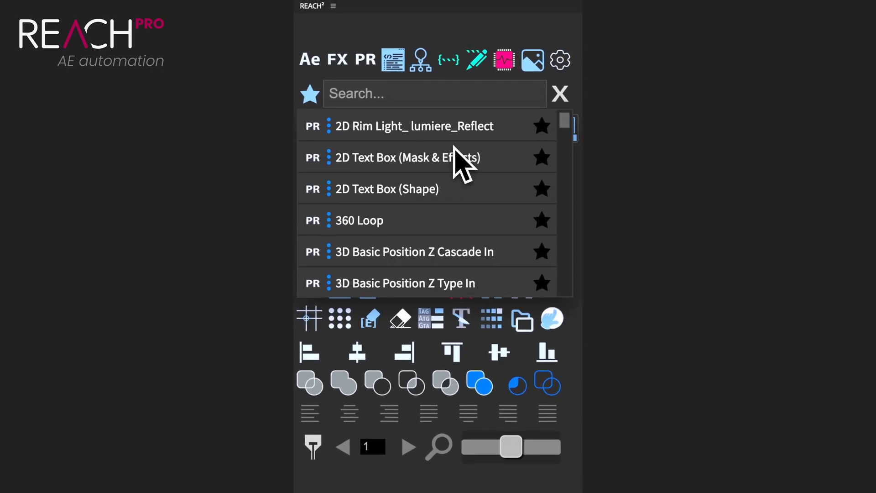
{"action": "scroll", "scroll_direction": "down", "scroll_amount": 3}
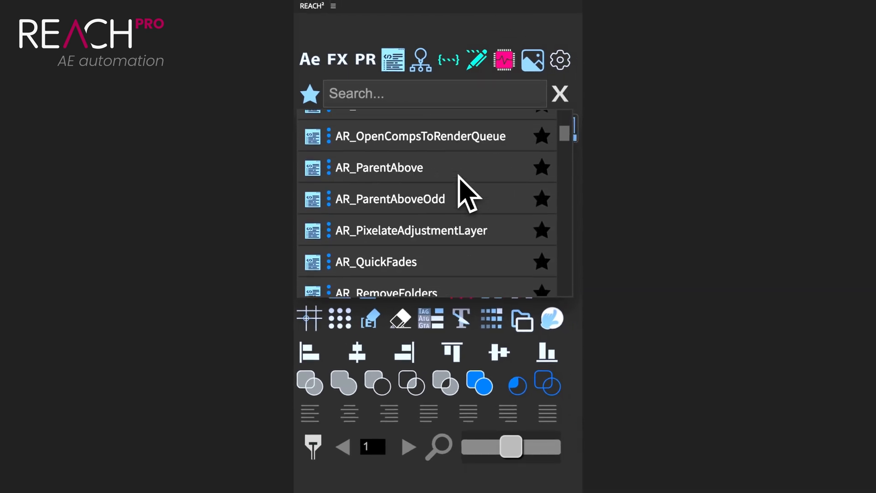
{"action": "left_click", "coordinate": [420, 60]}
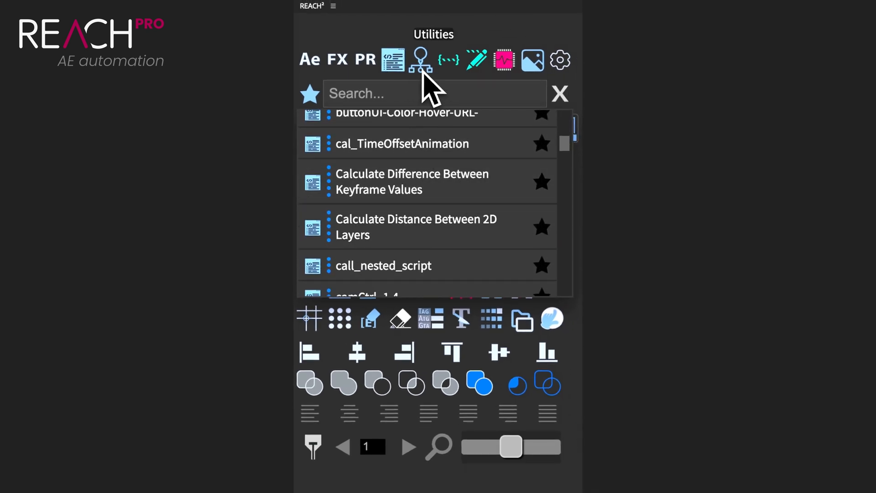
{"action": "left_click", "coordinate": [420, 60]}
{"action": "type", "text": "CC"}
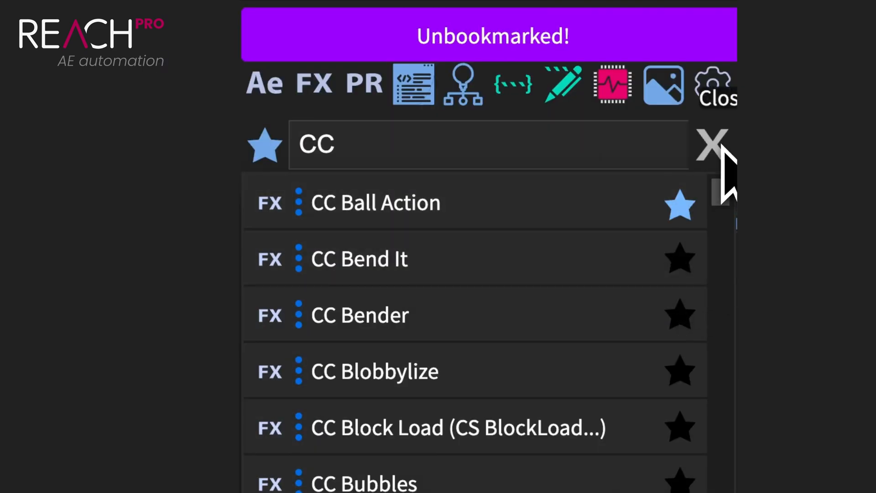
Clear the CC search and scroll the expression presets down to Simple Spin and Squash And Stretch
{"action": "left_click", "coordinate": [711, 144]}
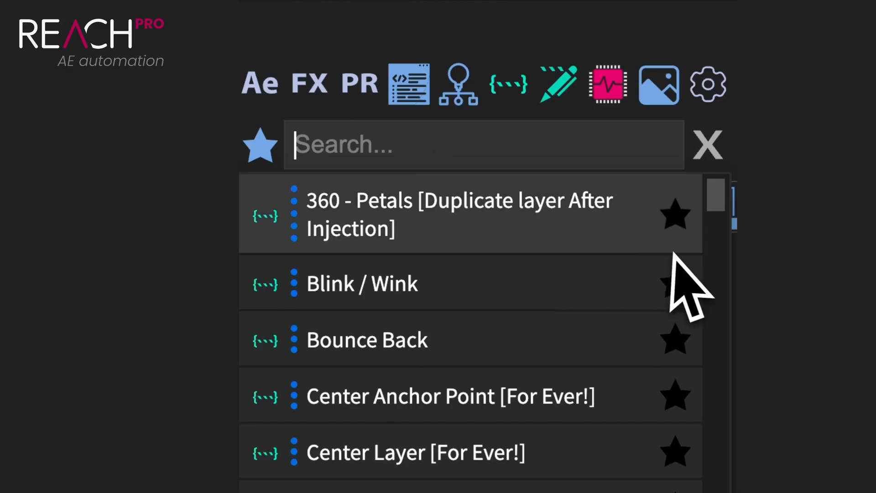
{"action": "left_click", "coordinate": [259, 145]}
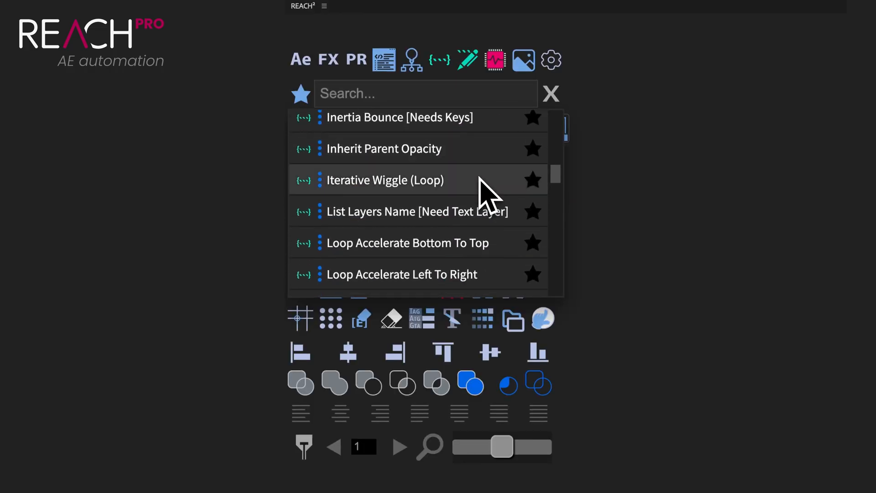
{"action": "scroll", "scroll_direction": "down", "scroll_amount": 3}
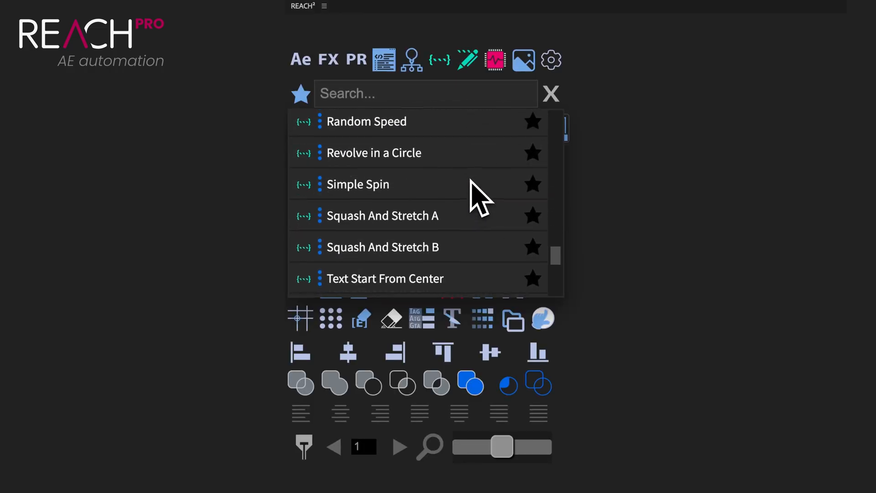
{"action": "mouse_move", "coordinate": [468, 60]}
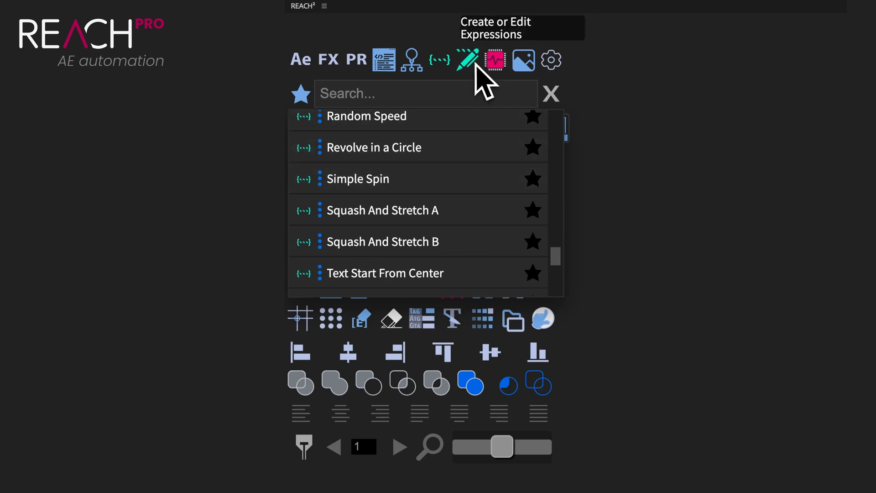
Hide the expressions list to reveal the easing curve and tool grid
{"action": "left_click", "coordinate": [467, 60]}
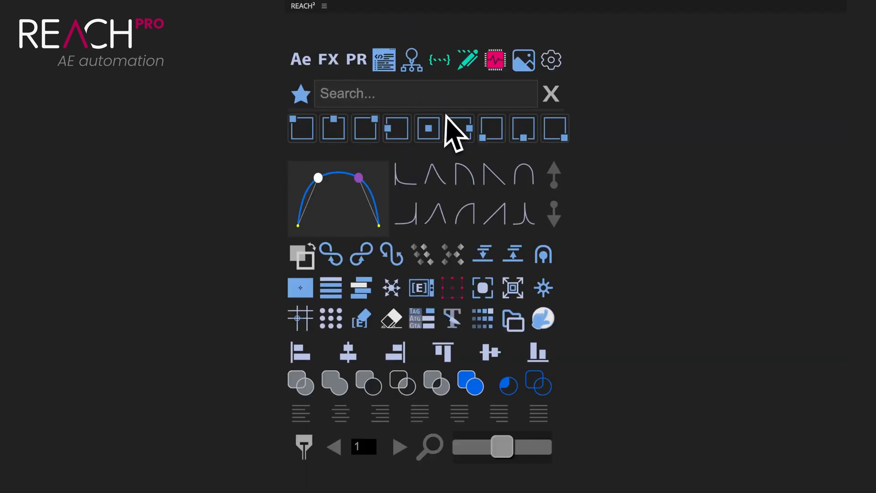
{"action": "mouse_move", "coordinate": [494, 60]}
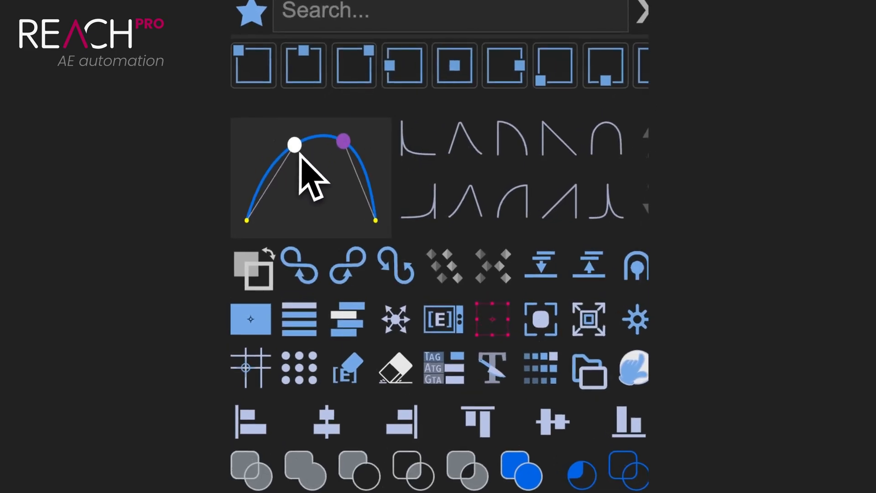
Reshape the easing curve by dragging its handles, returning to the symmetric arch
{"action": "left_click_drag", "start_coordinate": [293, 145], "coordinate": [299, 145]}
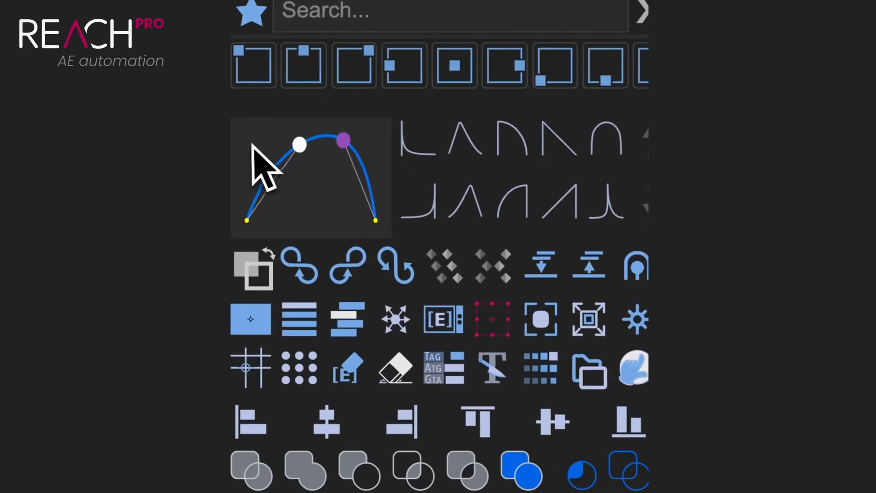
{"action": "left_click_drag", "start_coordinate": [342, 139], "coordinate": [245, 221]}
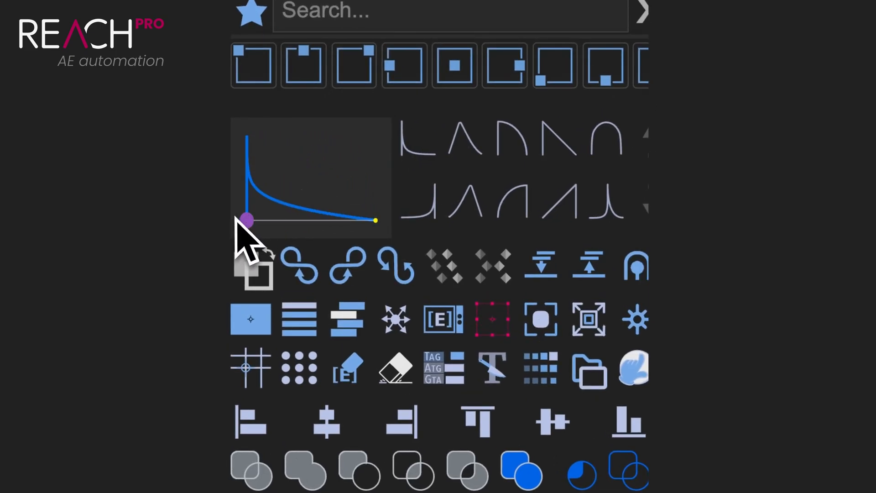
{"action": "left_click_drag", "start_coordinate": [247, 220], "coordinate": [277, 135]}
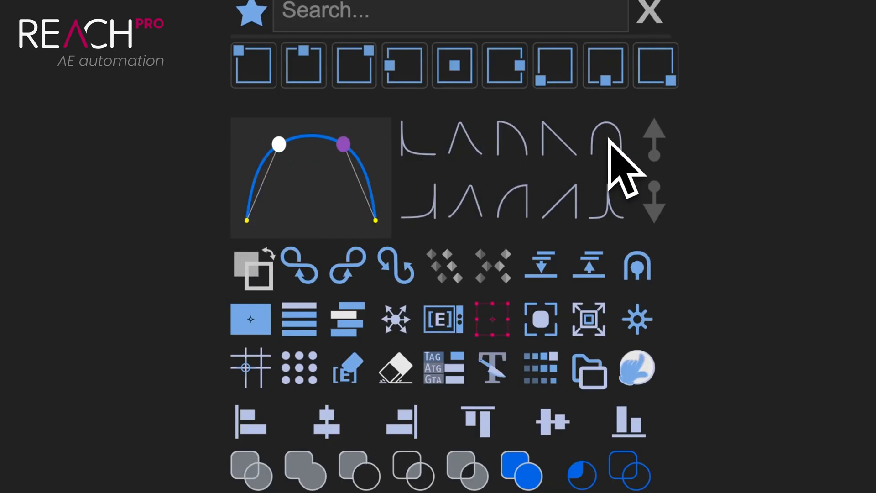
{"action": "mouse_move", "coordinate": [693, 190]}
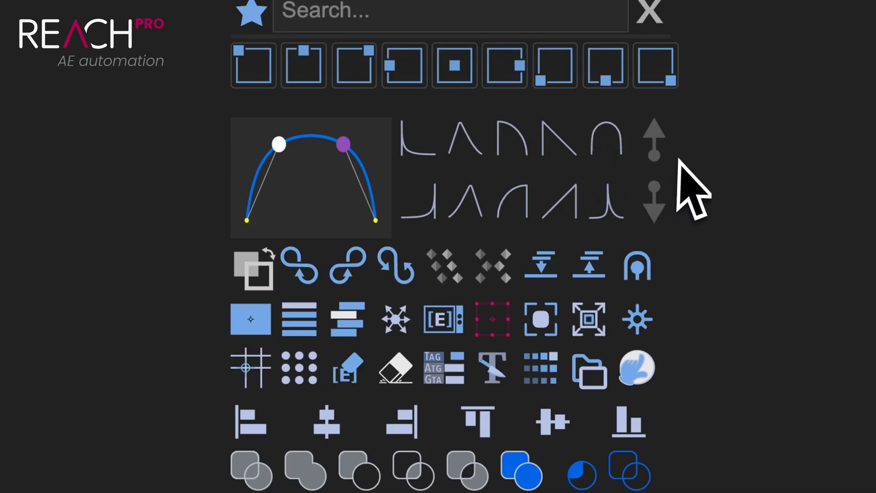
{"action": "mouse_move", "coordinate": [665, 179]}
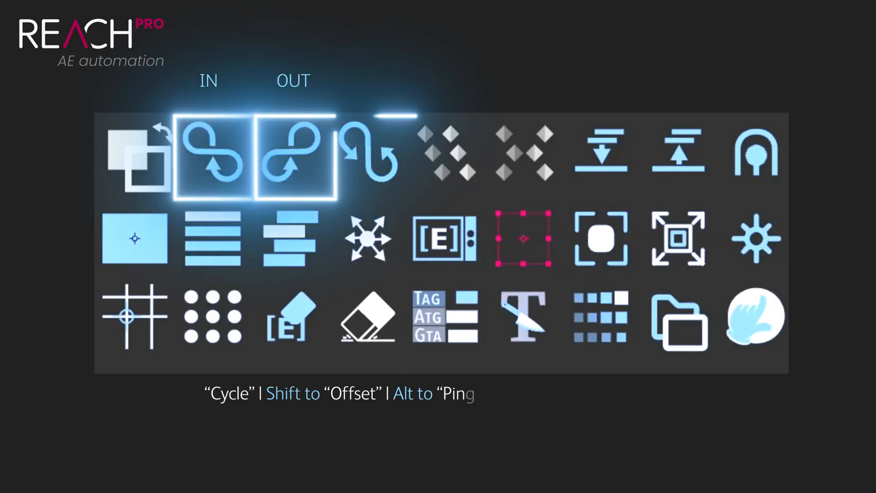
{"action": "left_click", "coordinate": [371, 156]}
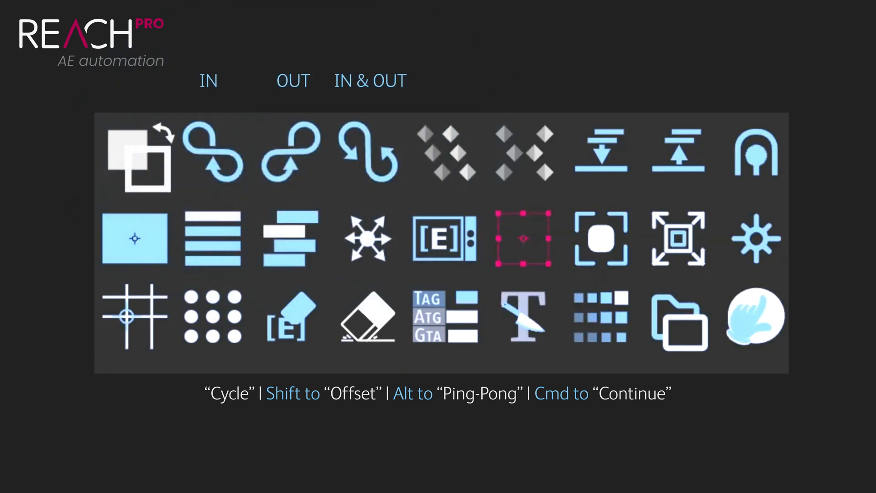
{"action": "left_click", "coordinate": [678, 158]}
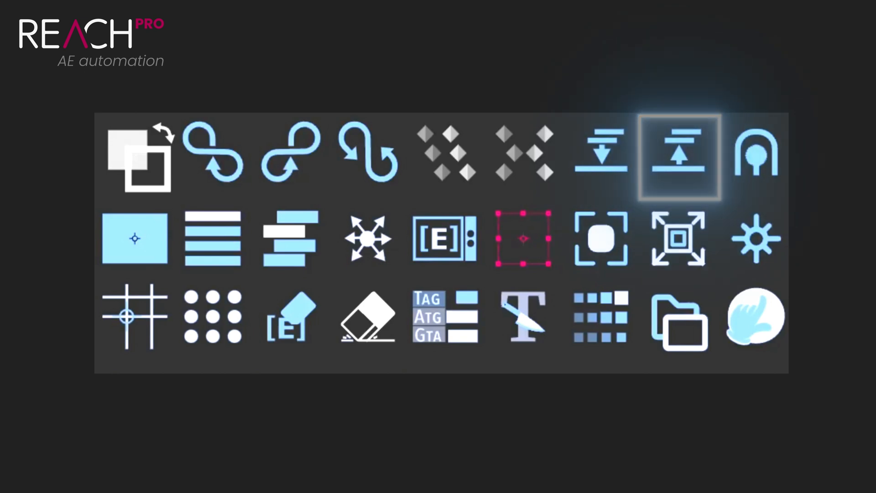
{"action": "left_click", "coordinate": [755, 158]}
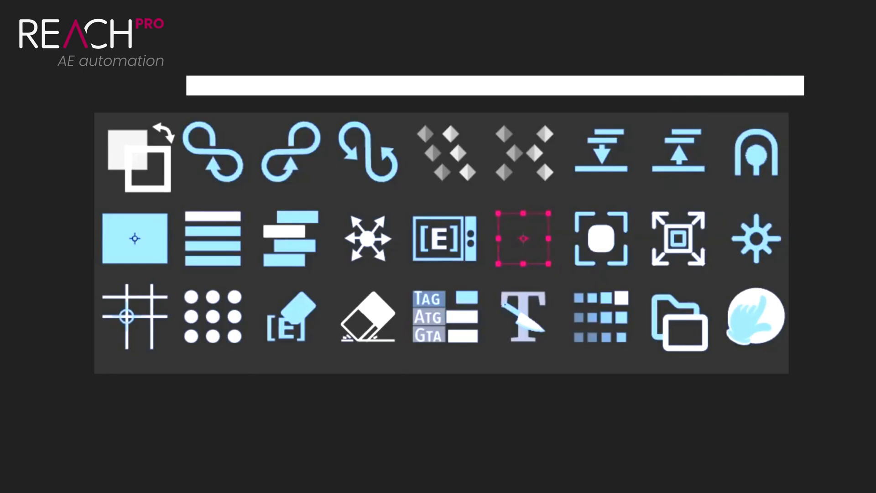
{"action": "left_click", "coordinate": [212, 238]}
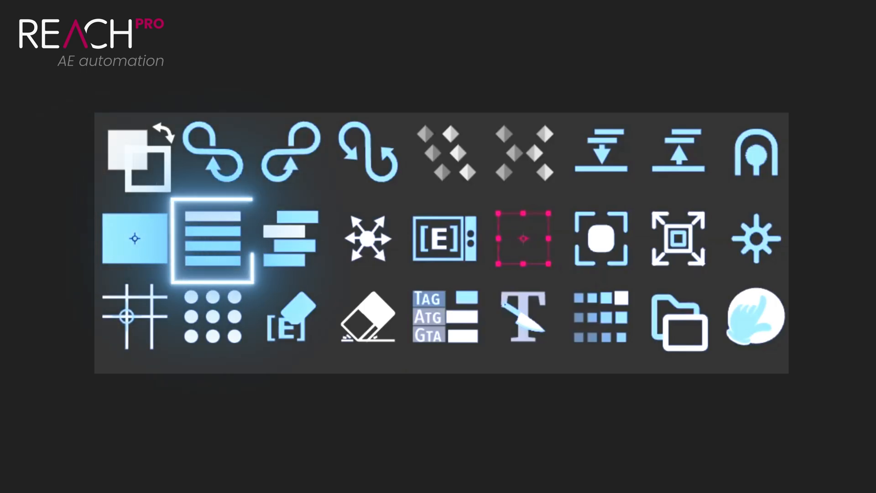
{"action": "left_click", "coordinate": [290, 239]}
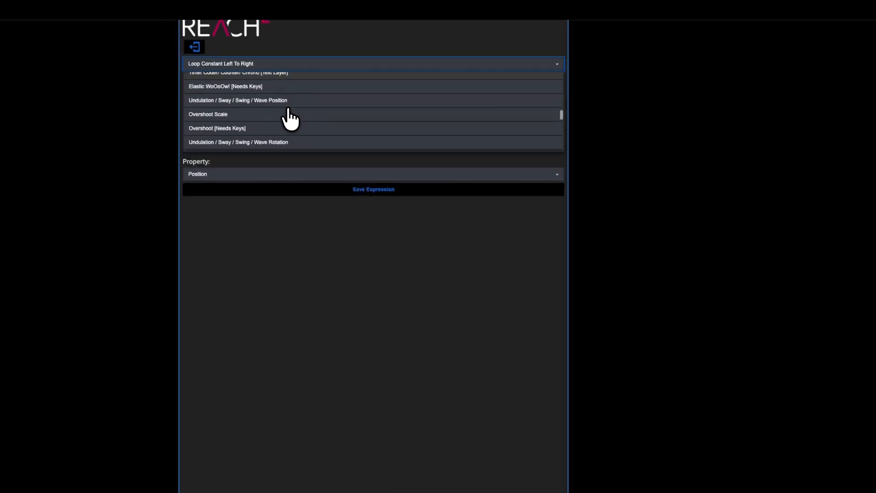
Load Overshoot Scale and edit its freq and decay constants in the code editor
{"action": "left_click", "coordinate": [208, 114]}
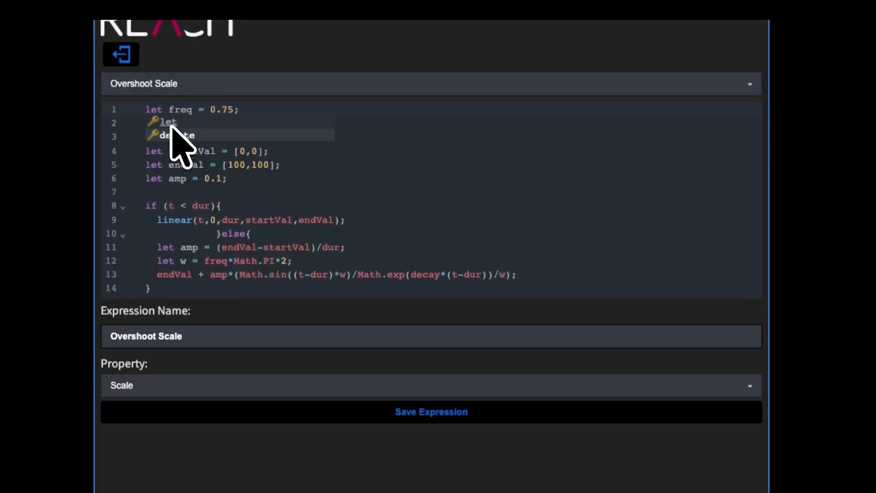
{"action": "type", "text": "cons"}
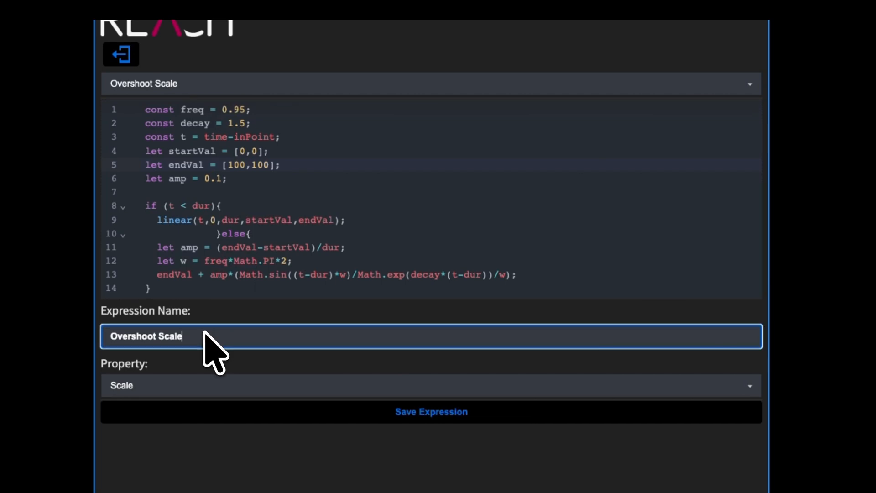
{"action": "type", "text": "FRE"}
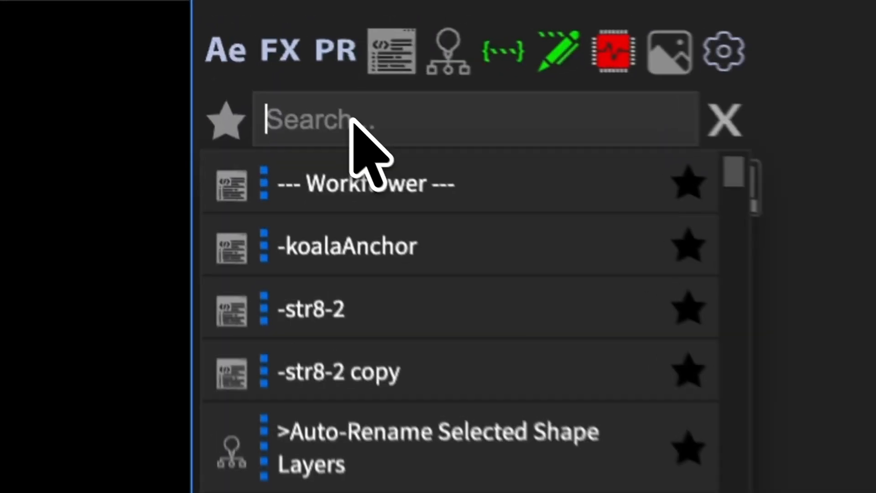
{"action": "type", "text": "fred"}
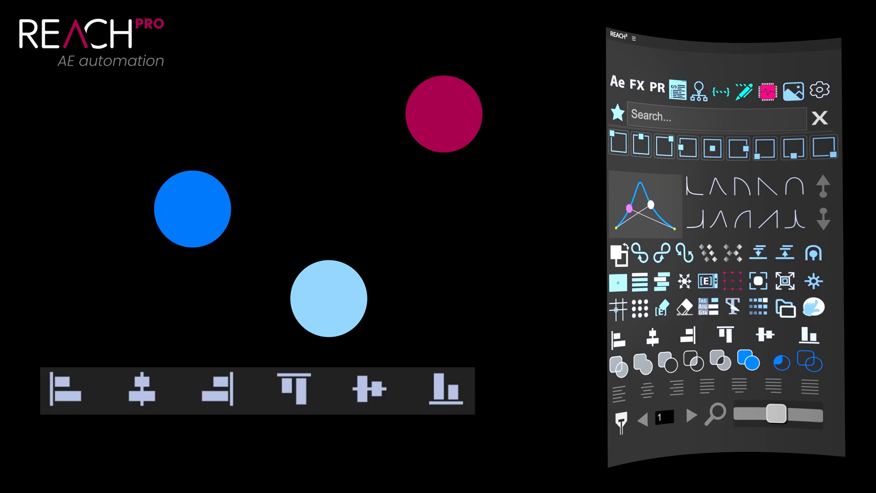
Align the three circles left into one column, then align them to a shared top
{"action": "left_click", "coordinate": [66, 389]}
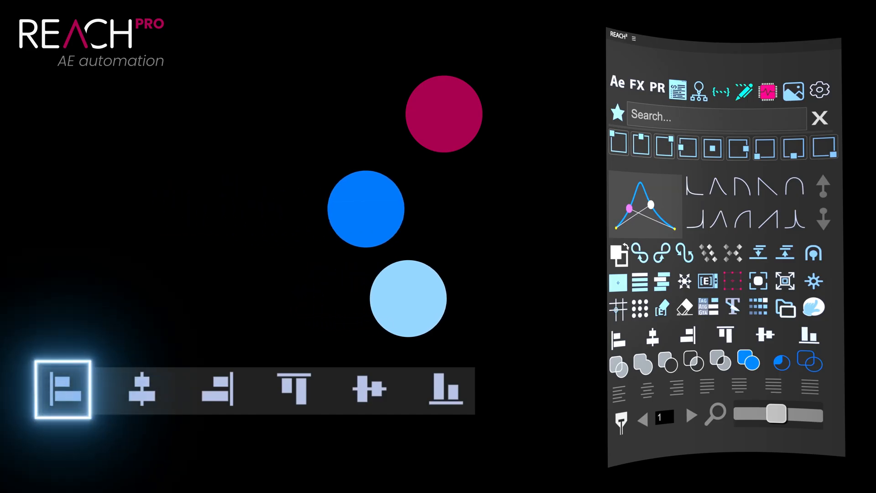
{"action": "left_click", "coordinate": [68, 389]}
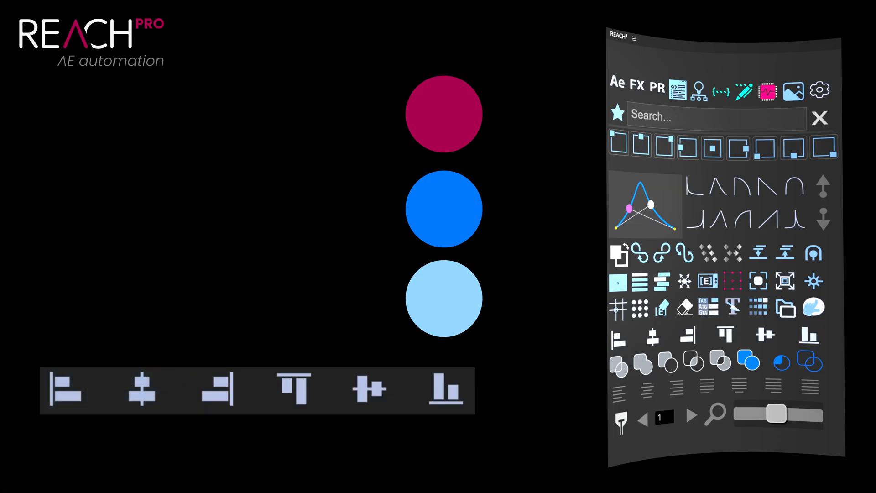
{"action": "left_click", "coordinate": [293, 390]}
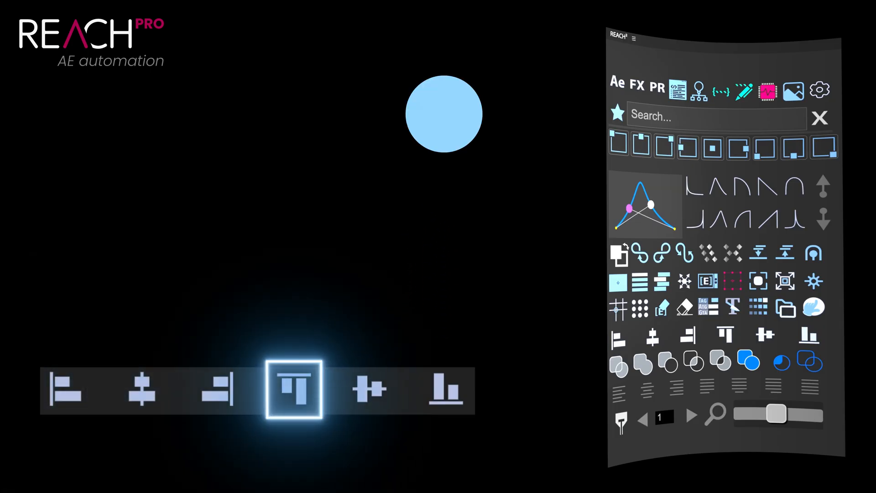
{"action": "left_click", "coordinate": [368, 388]}
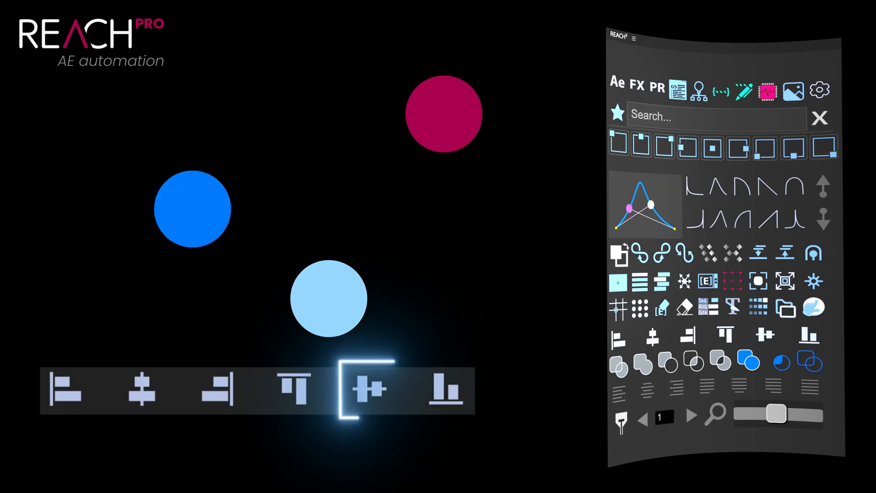
{"action": "left_click", "coordinate": [368, 389]}
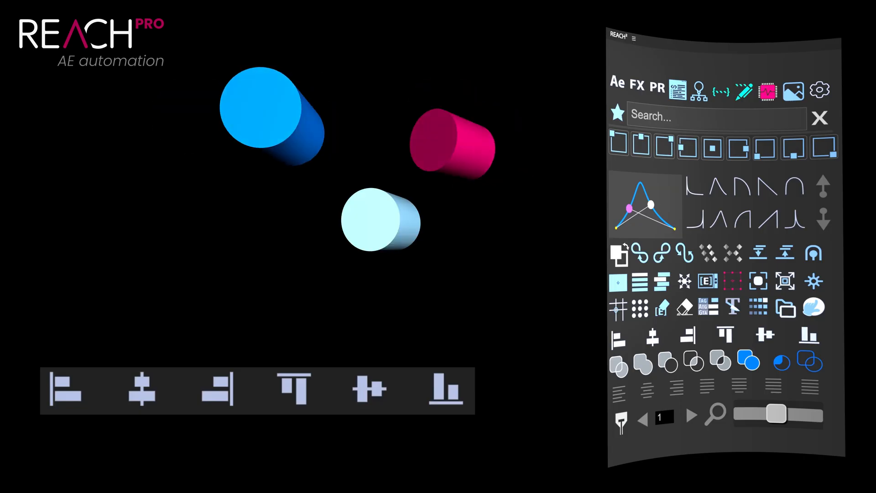
{"action": "left_click", "coordinate": [368, 389]}
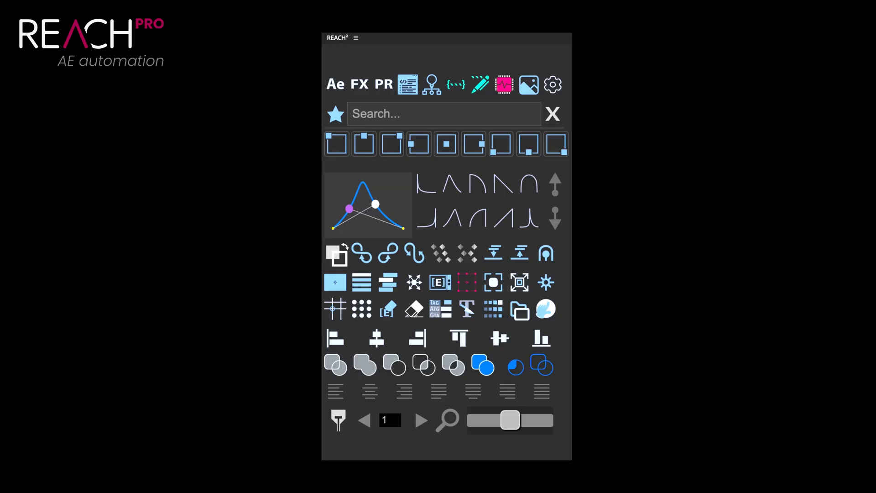
{"action": "left_click", "coordinate": [552, 84]}
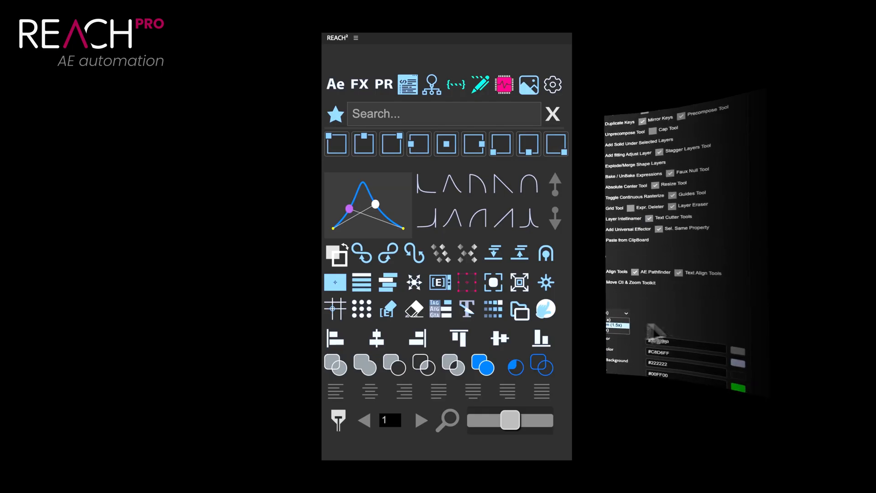
{"action": "left_click", "coordinate": [686, 341]}
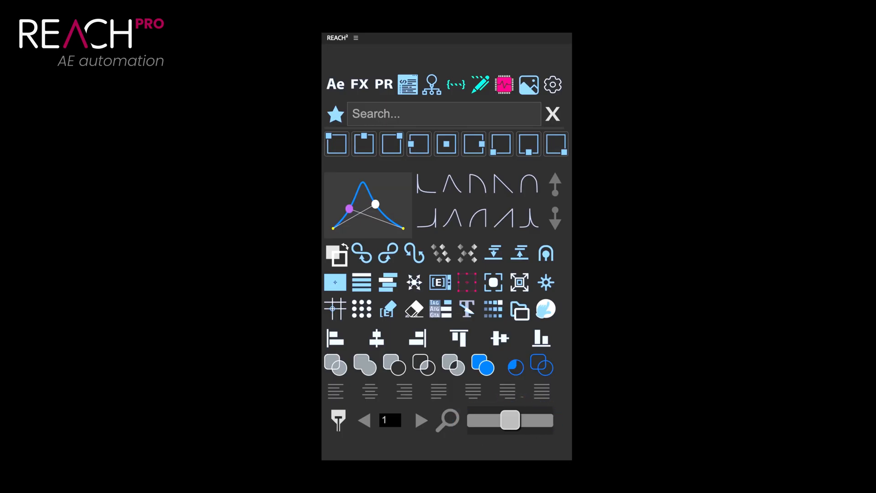
{"action": "left_click", "coordinate": [447, 420]}
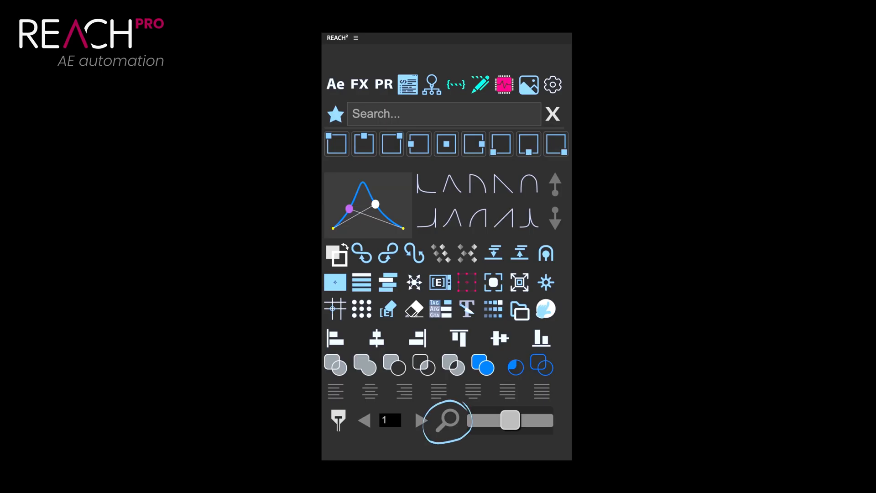